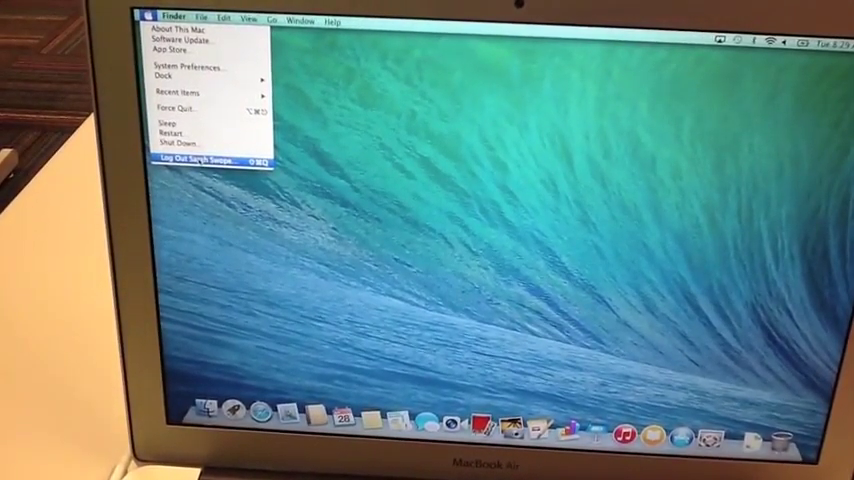
Choose Log Out from the Apple menu to bring up the quit-all-applications confirmation.
{"action": "left_click", "coordinate": [205, 159]}
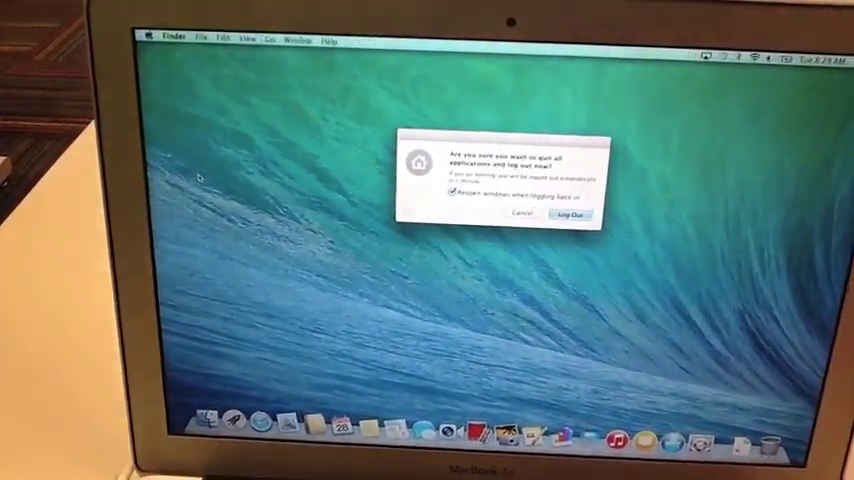